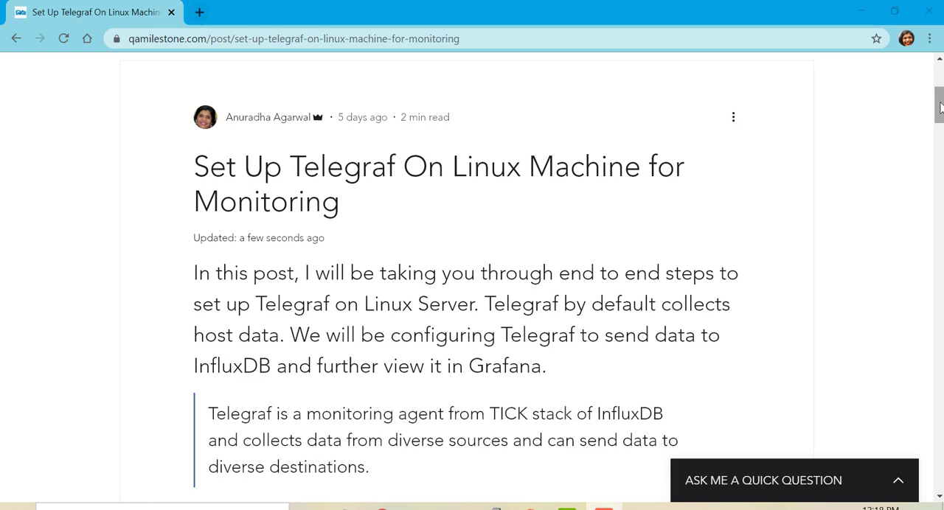
- Scroll through the session output and run docker ps -a to list the server's containers
scroll(down, 3)
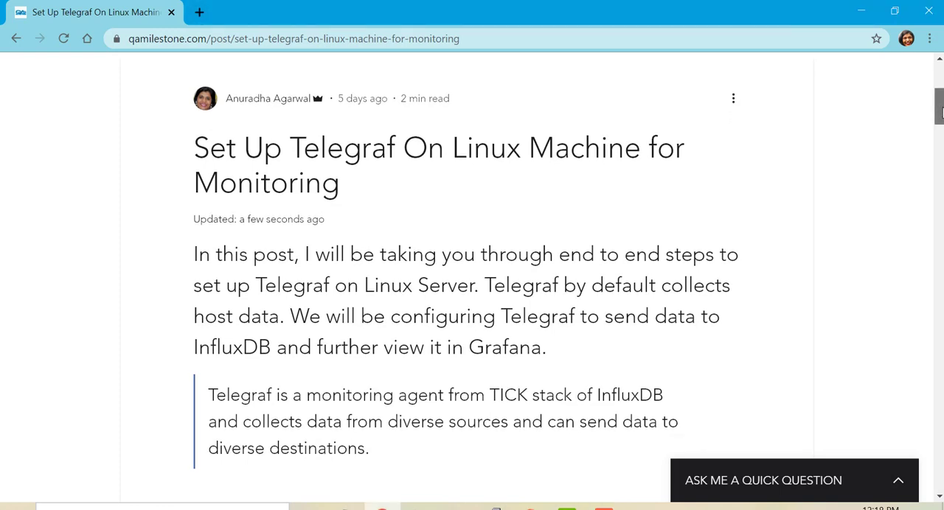
scroll(down, 3)
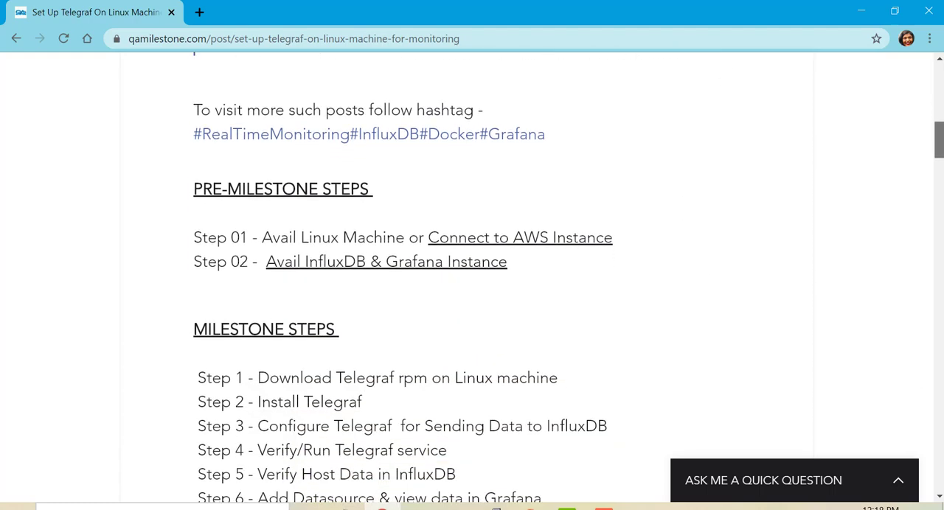
scroll(down, 3)
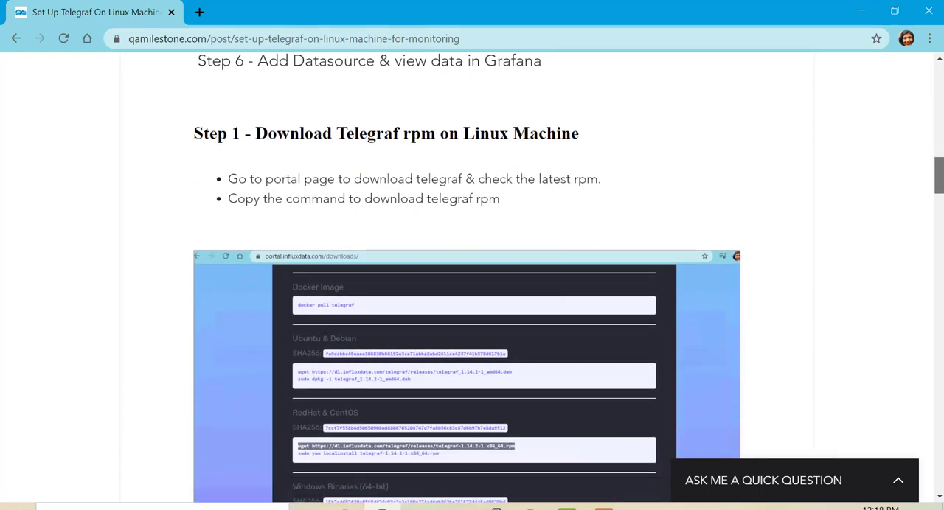
scroll(down, 3)
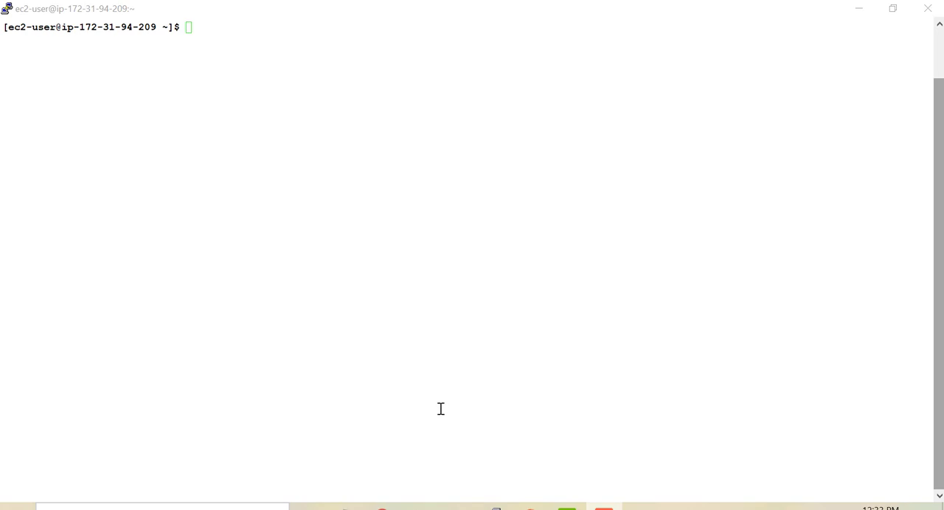
text(docker)
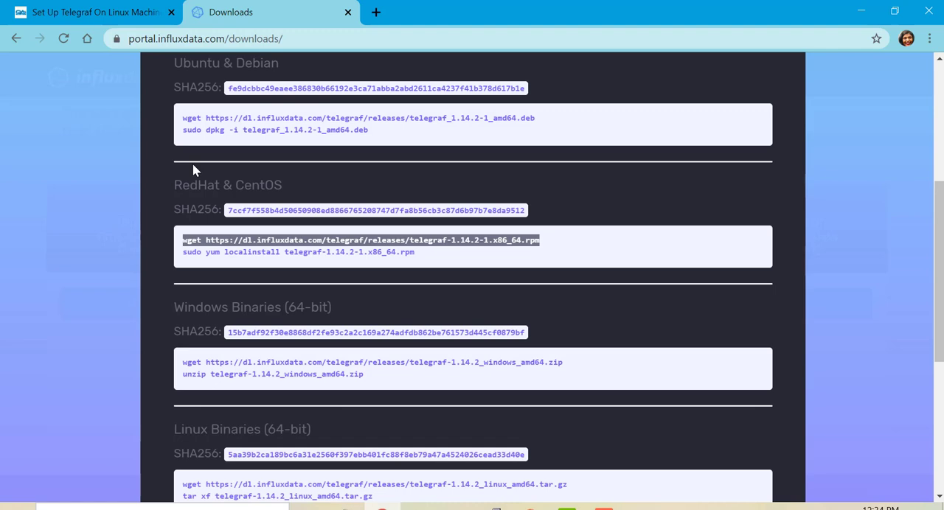
- Switch back to the PuTTY terminal to run the copied RedHat Telegraf wget command
click(89, 12)
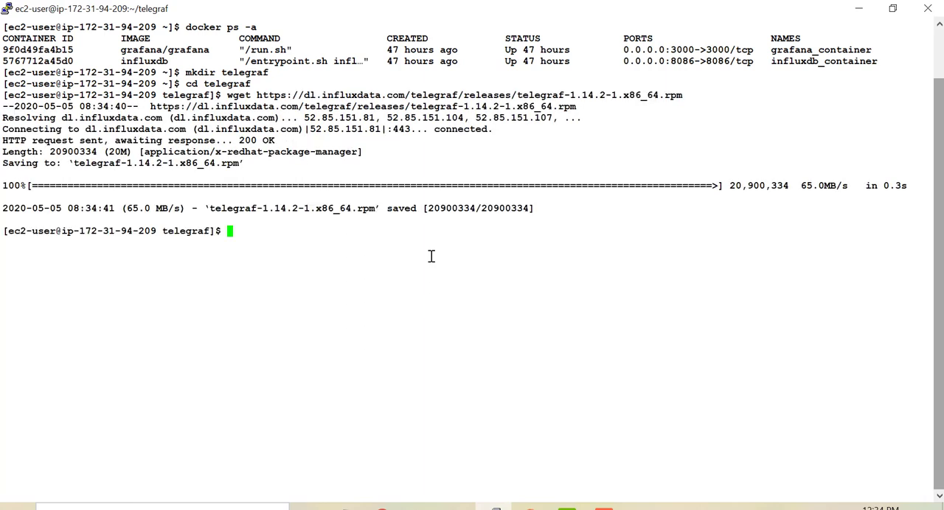
- Install telegraf-1.14.2-1.x86_64.rpm with sudo yum install, confirming with y, then clear
text(ls)
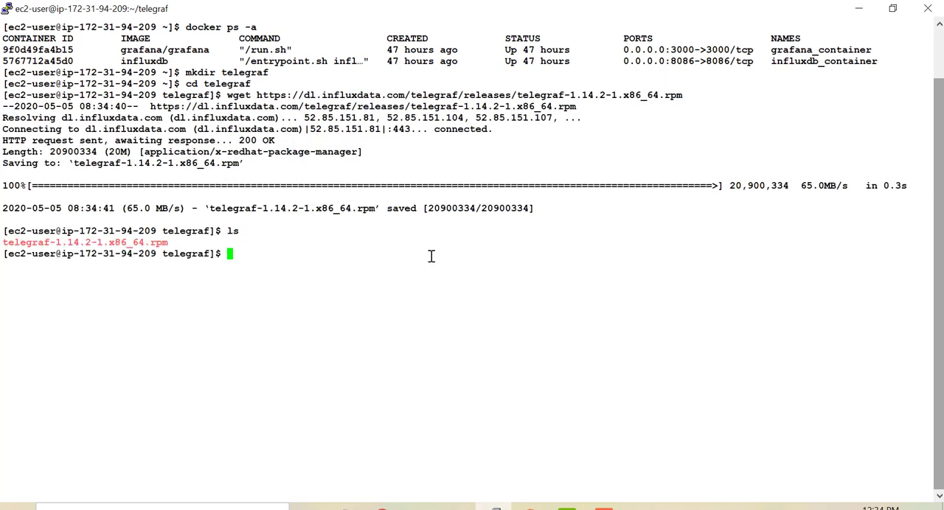
mouse_move(366, 381)
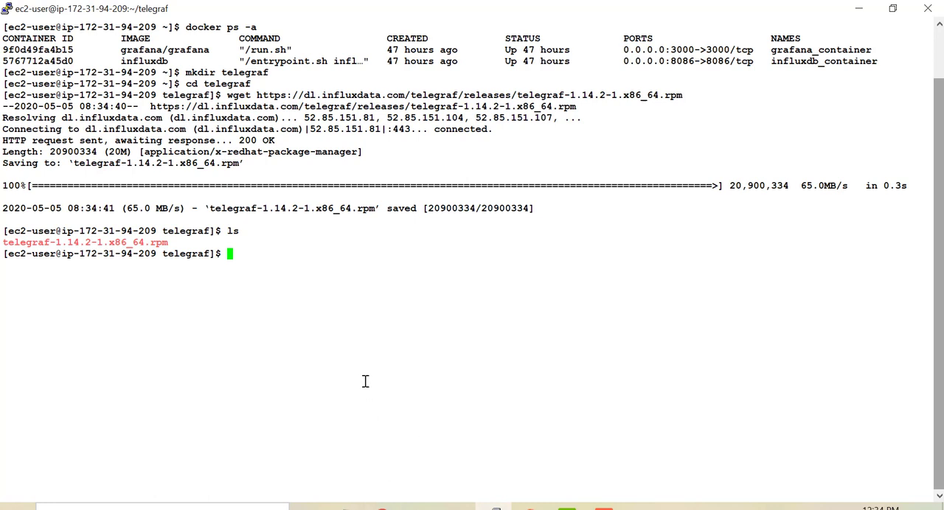
text(sudo)
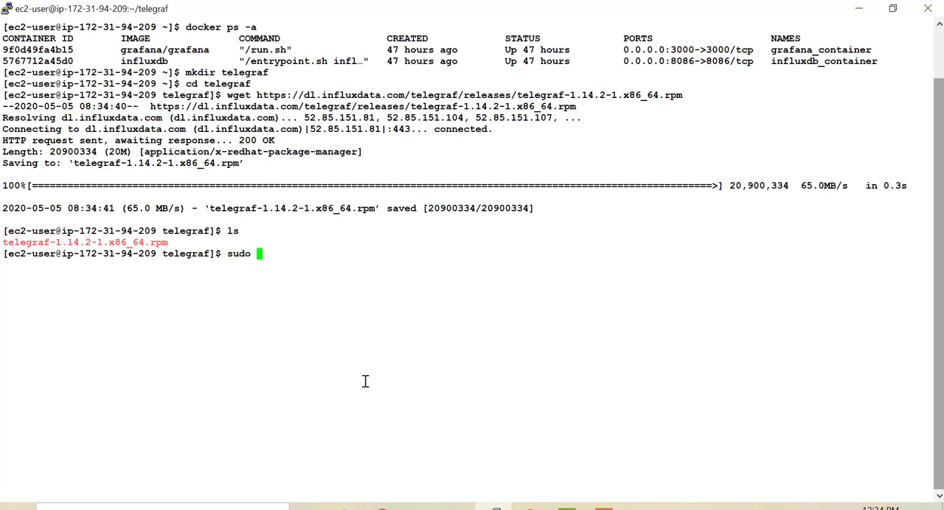
text(yum install)
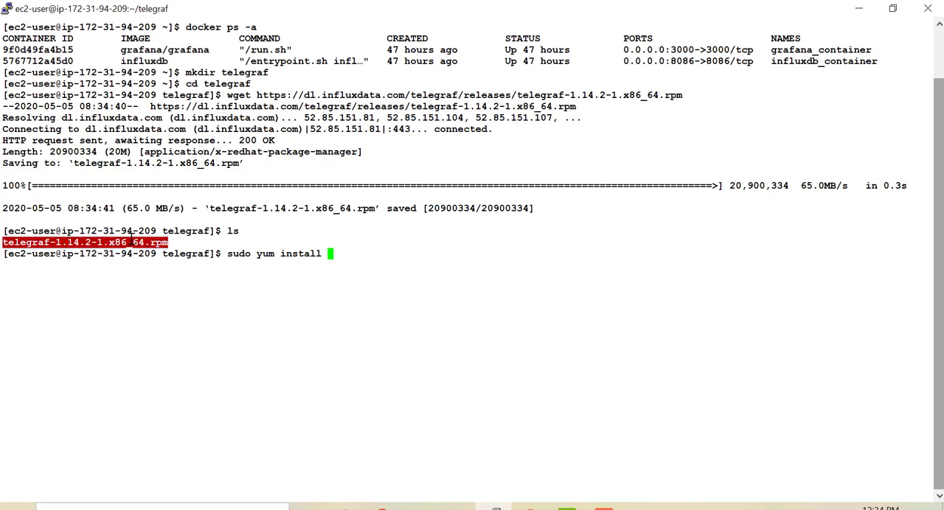
text(telegraf-1.14.2-1.x86_64.rpm)
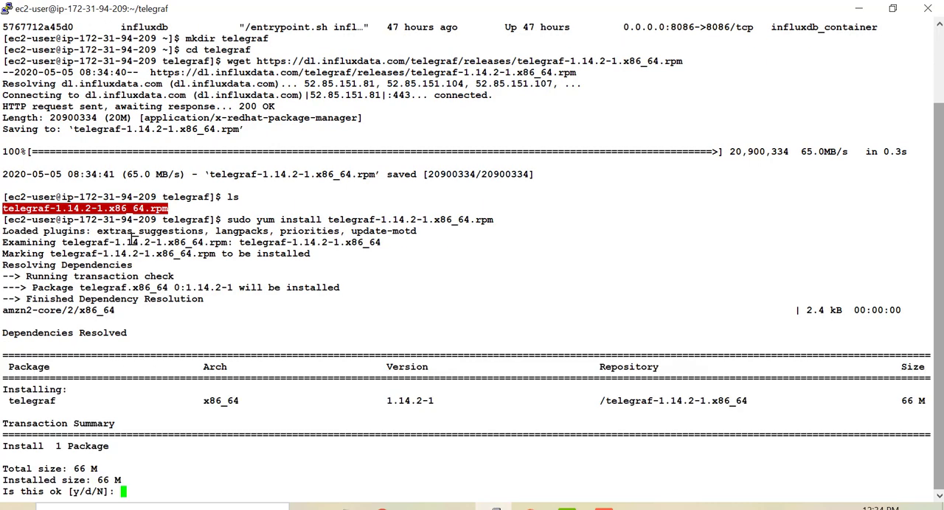
text(y)
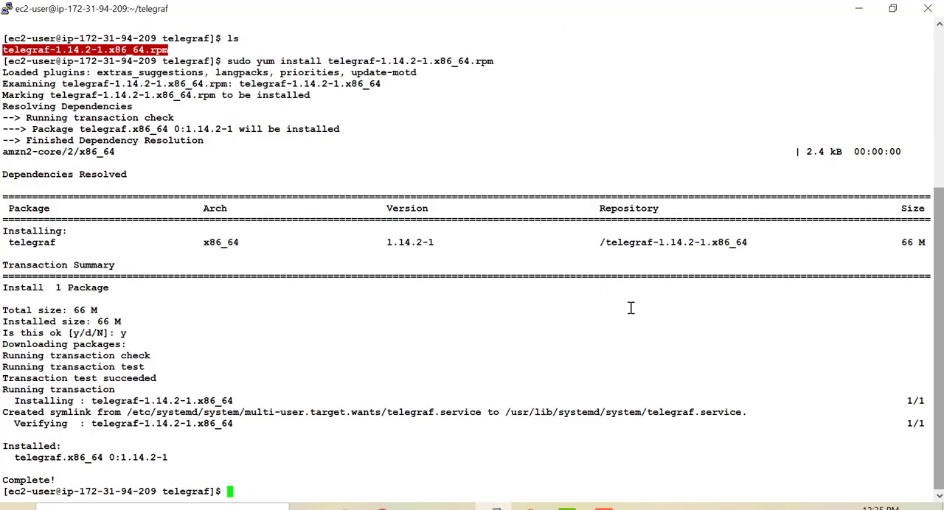
text(cl)
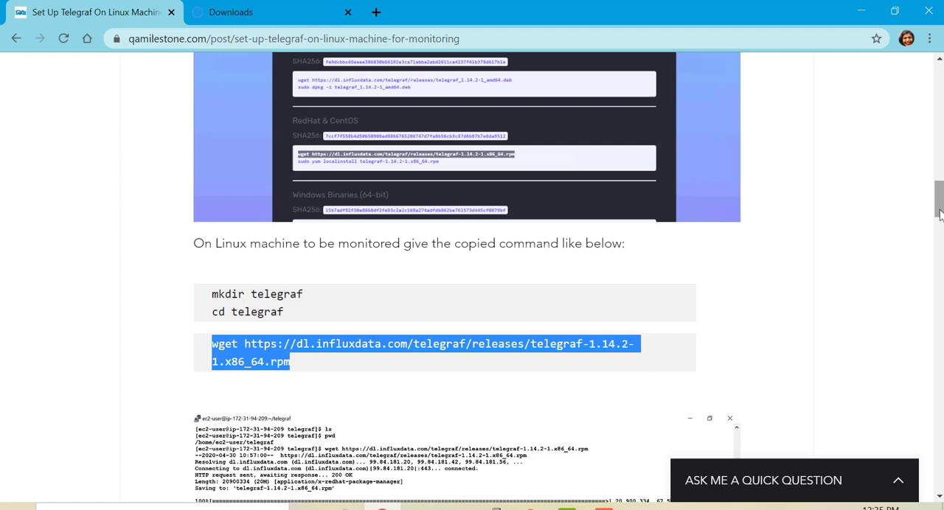
- Scroll the blog to Step 3 and select the 'cd /etc/telegraf/' command
scroll(down, 3)
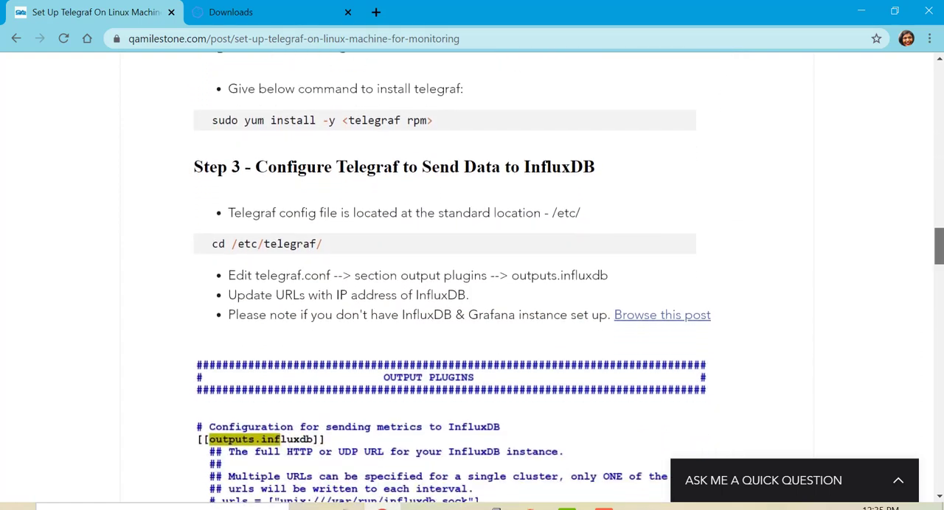
scroll(down, 3)
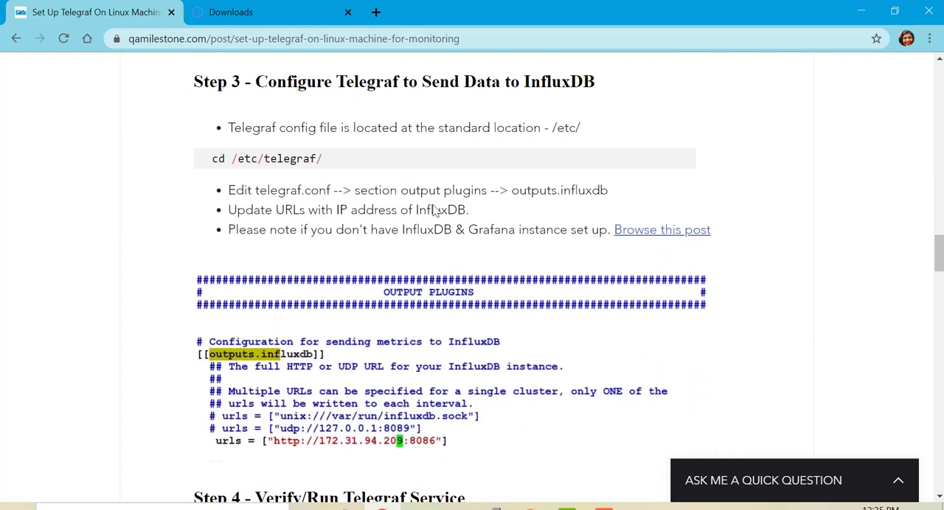
triple_click(266, 159)
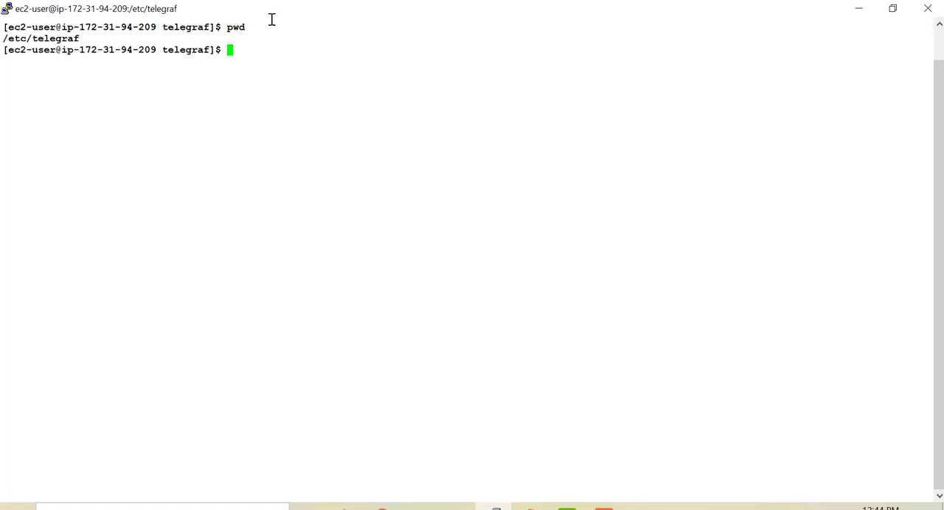
- List /etc/telegraf and open telegraf.conf in vi
text(ls)
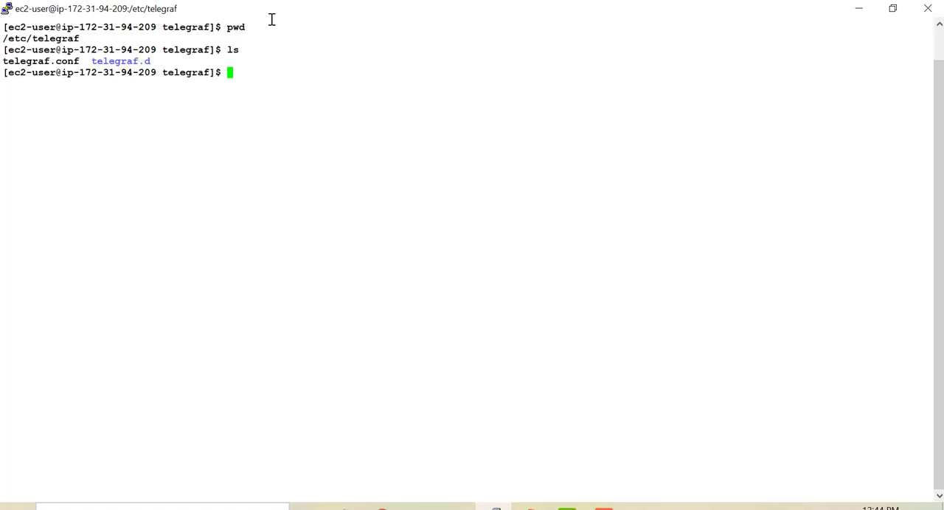
text(vi)
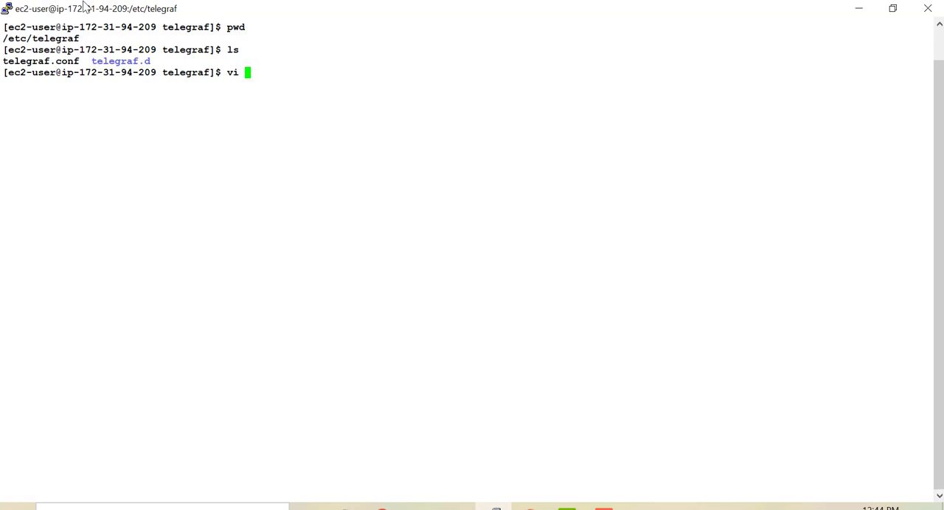
double_click(40, 61)
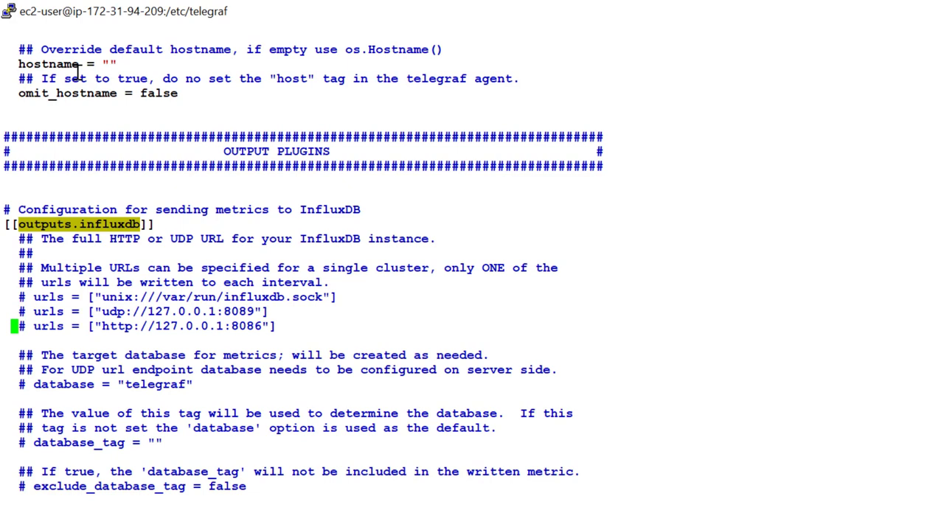
mouse_move(56, 341)
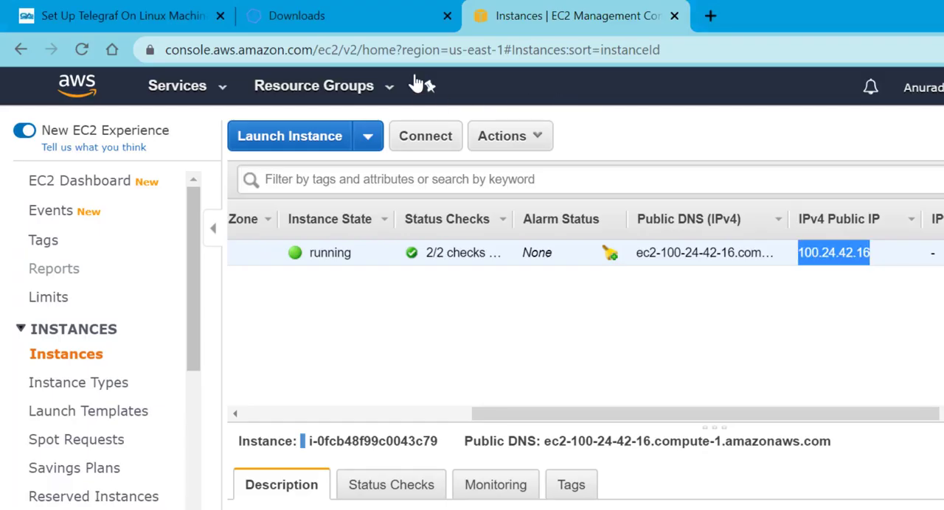
mouse_move(742, 195)
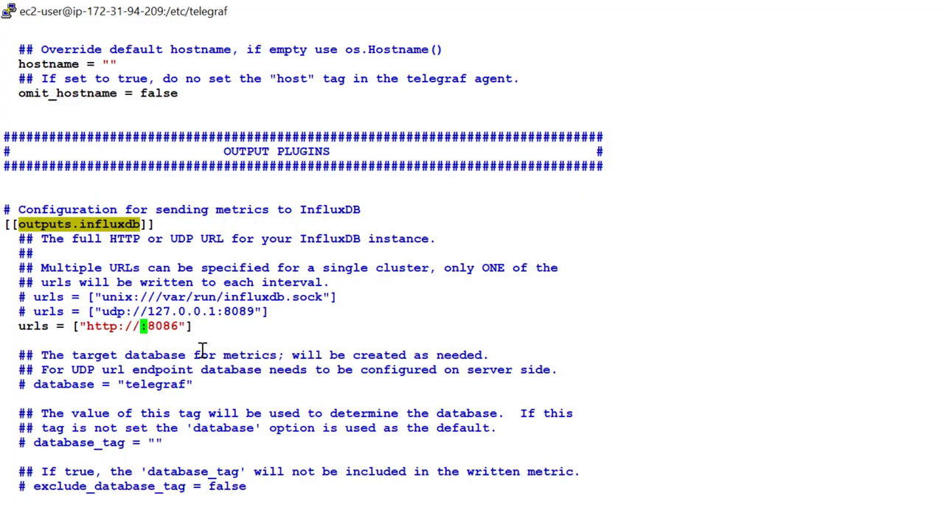
- Enter 100.24.42.16 as the address in the InfluxDB output urls line
text(100.24.42.16)
text(sudo)
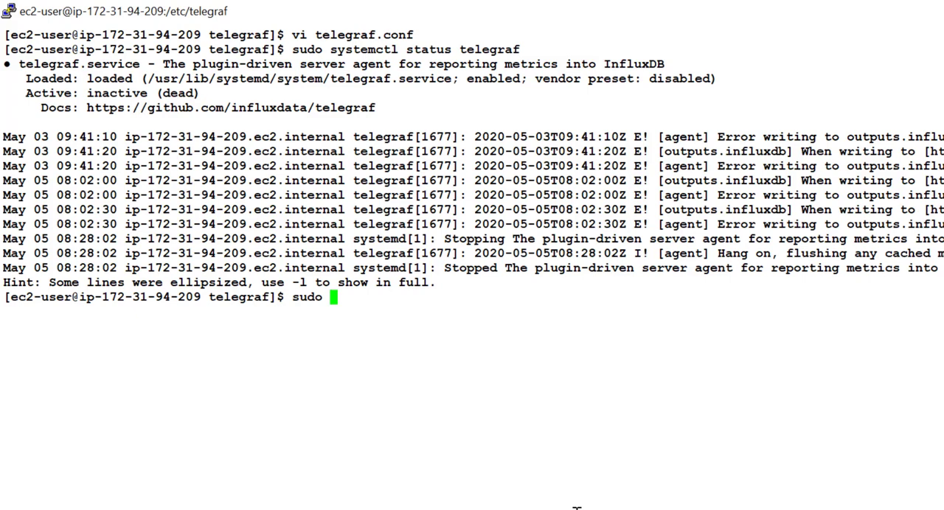
- Start Telegraf with sudo service telegraf start and follow its logs via journalctl
text(service)
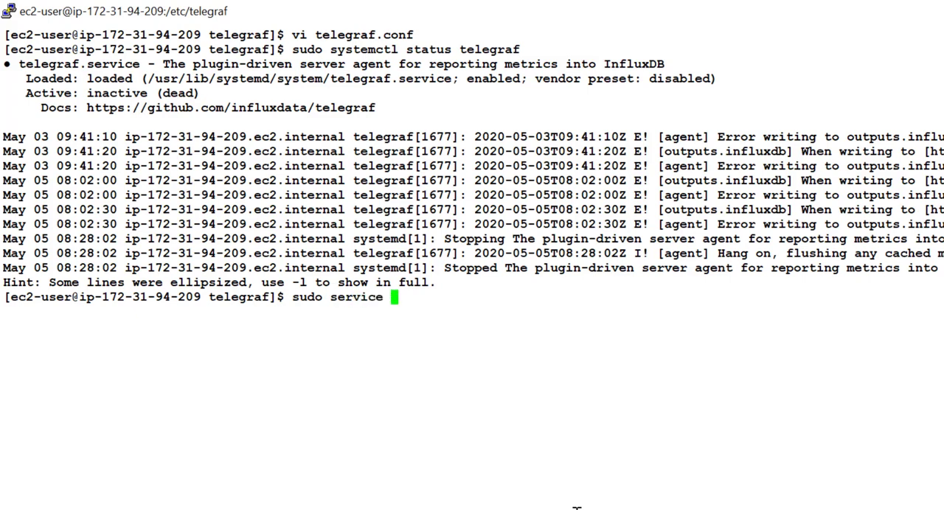
text(telegraf start)
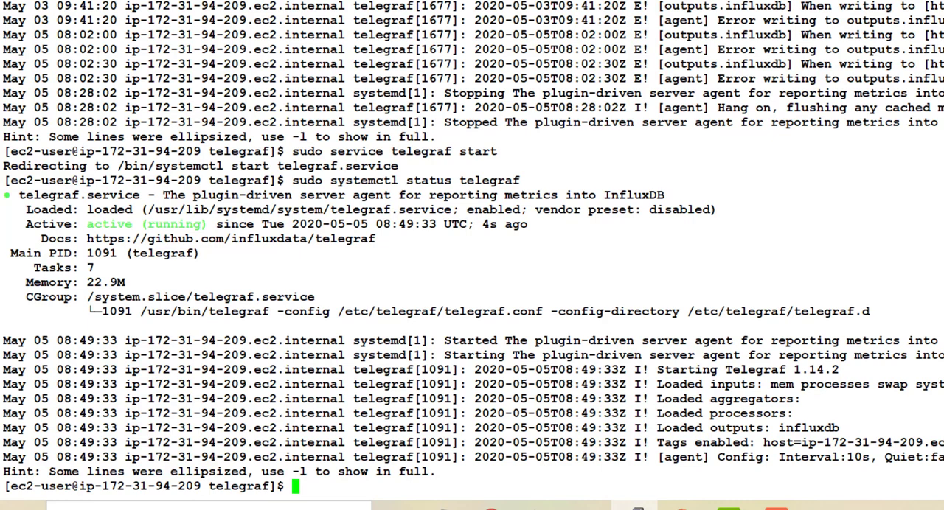
mouse_move(542, 389)
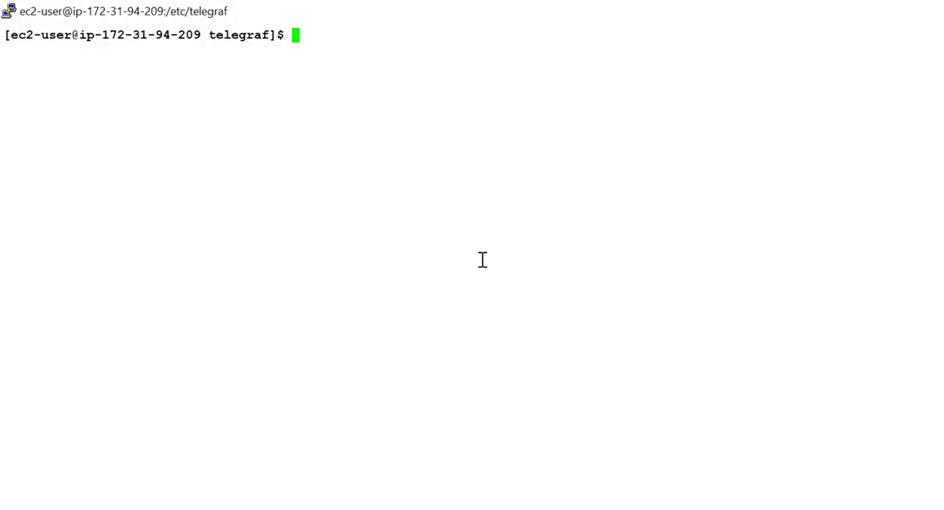
text(sudo journalctl -f -u telegraf.service)
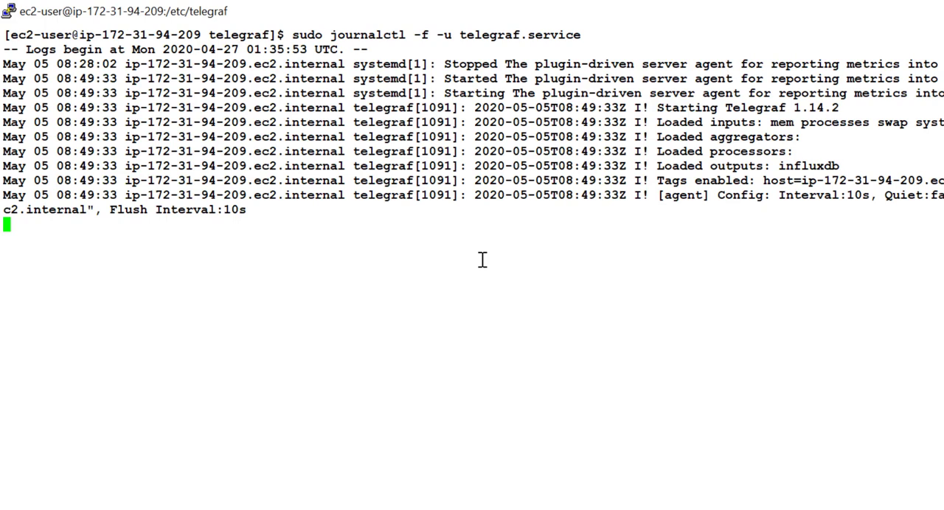
mouse_move(836, 155)
text(do)
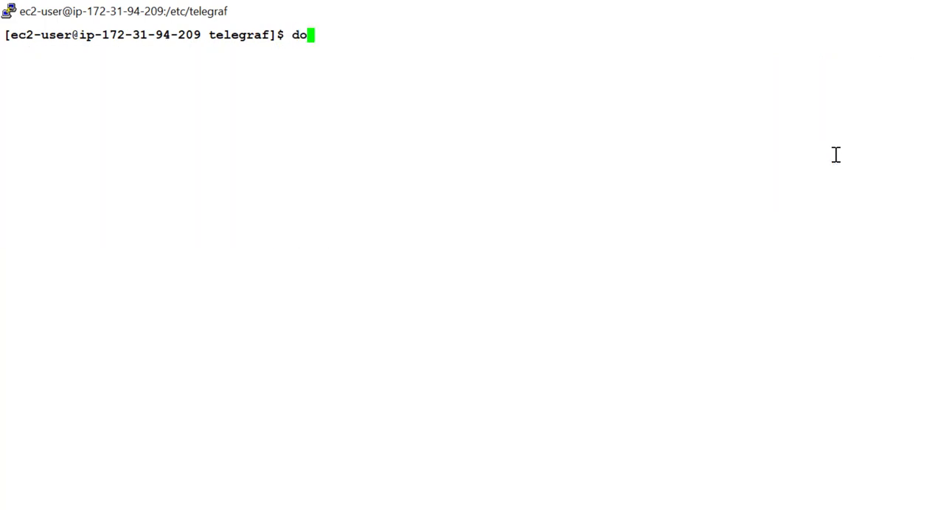
- List containers with docker ps, then docker exec -it a shell into influxdb_container
text(cker ps -a)
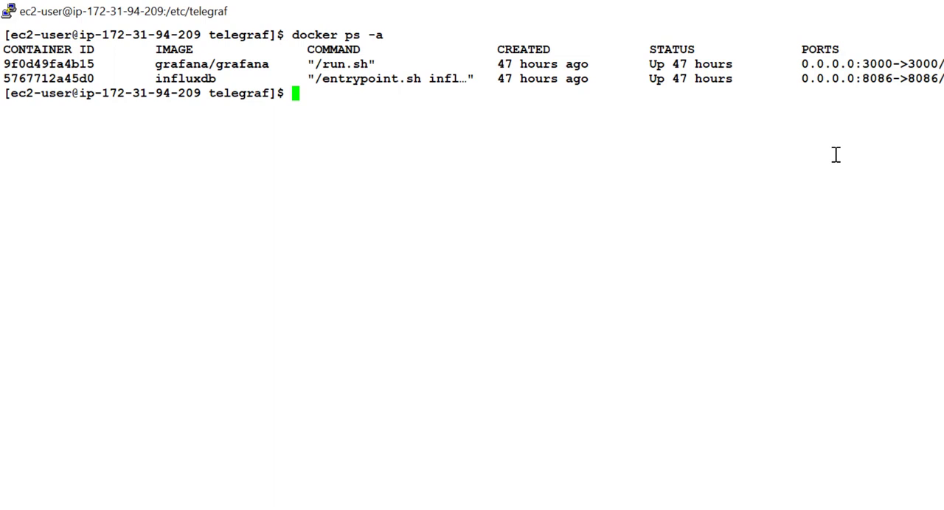
text(docker ex)
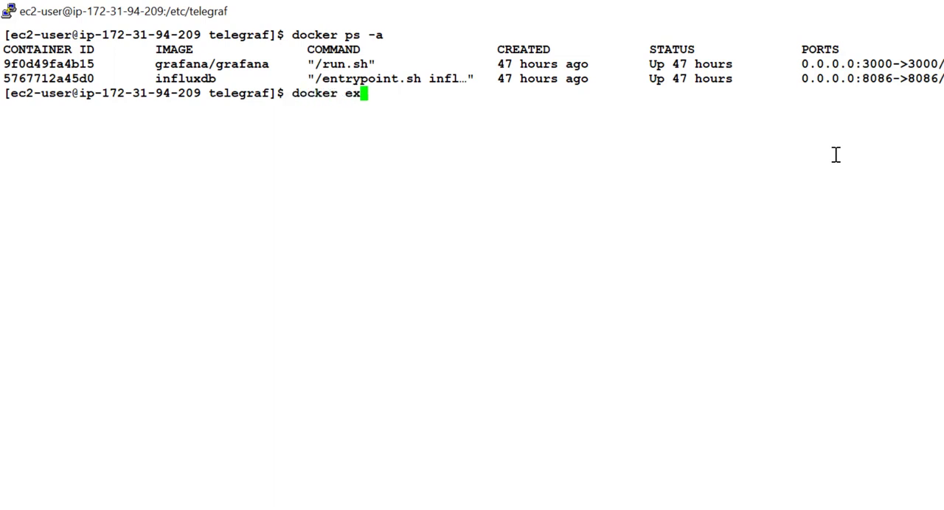
text(ec -it)
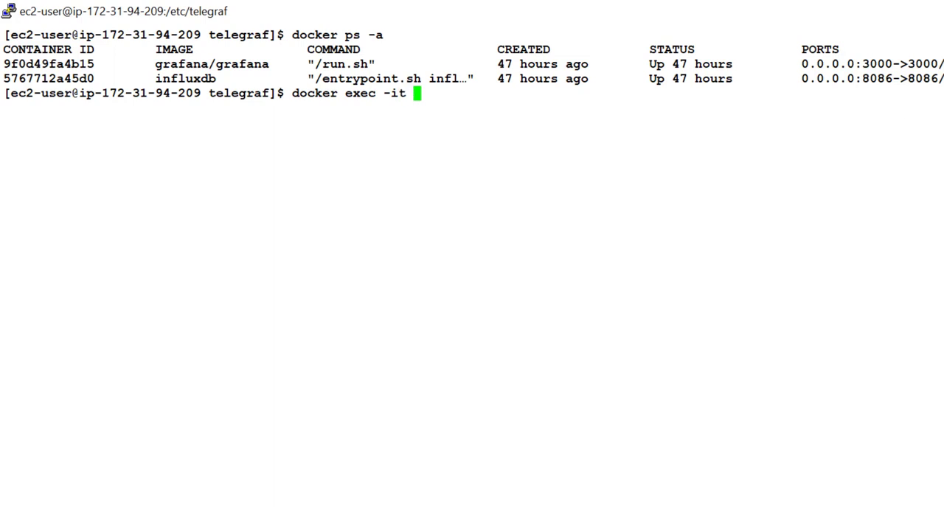
text(influxdb_container sh)
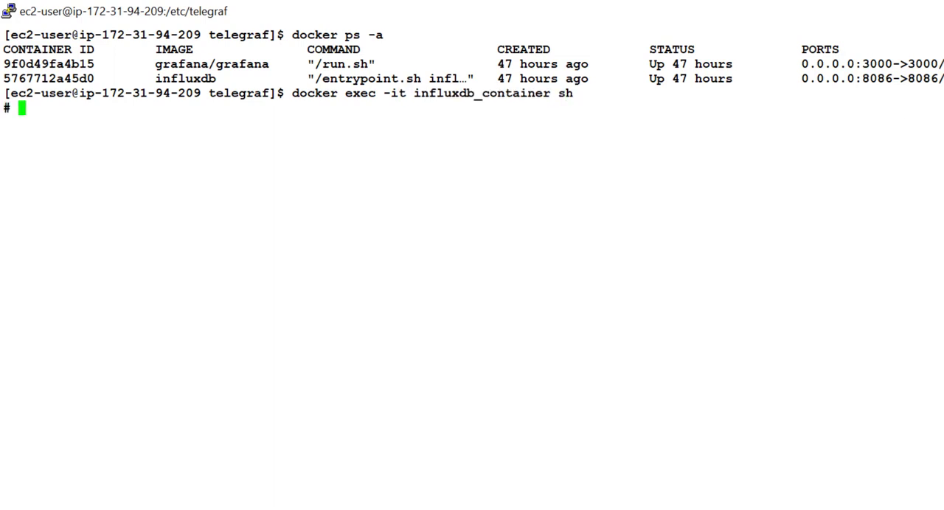
- In the influx shell, show databases, use telegraf and show its measurements
text(influx)
text(s)
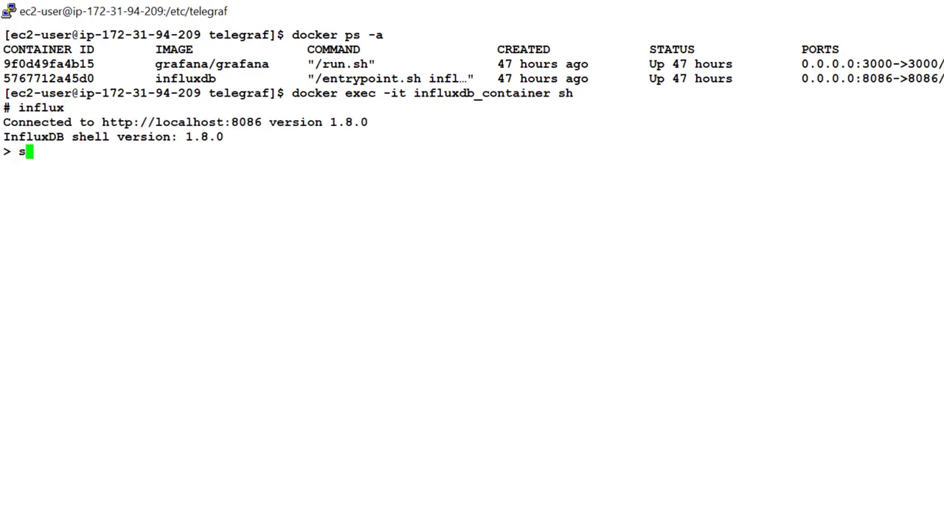
text(how databases)
text(use)
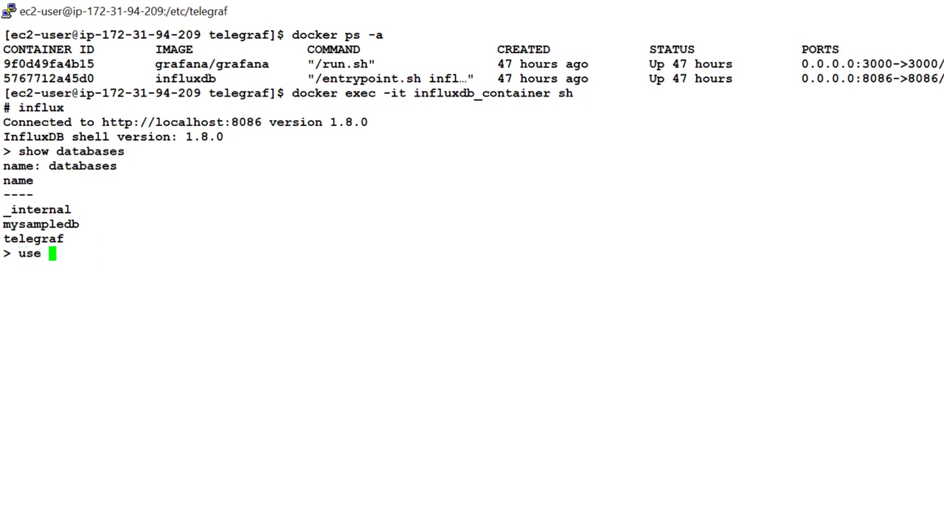
text(telegraf)
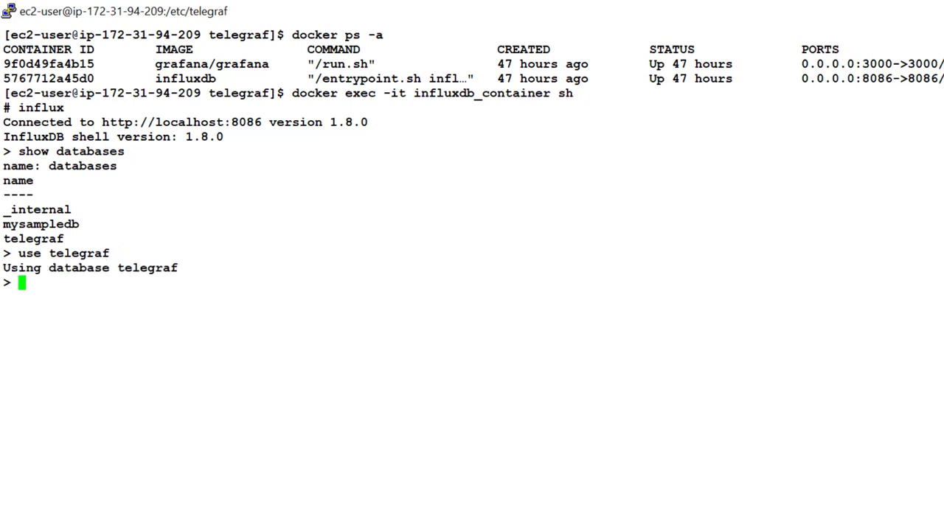
text(show measurements)
text(\)
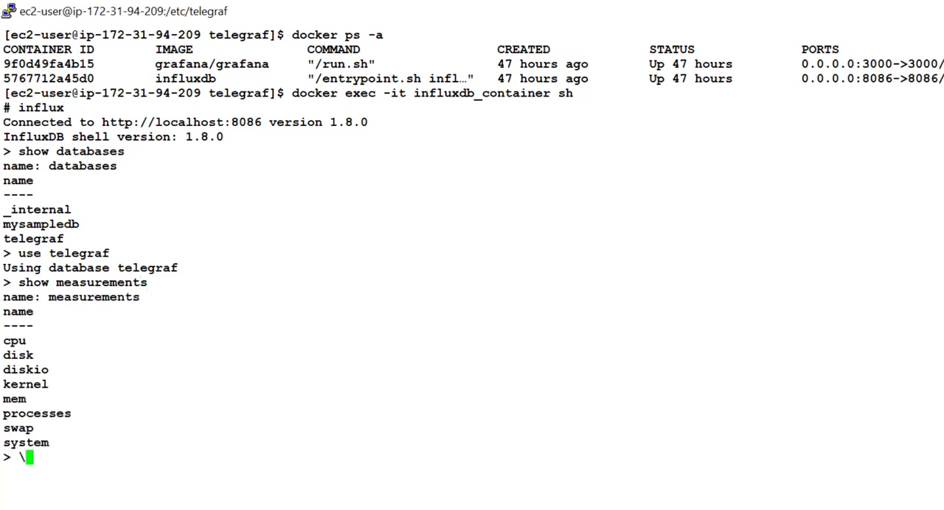
key(Backspace)
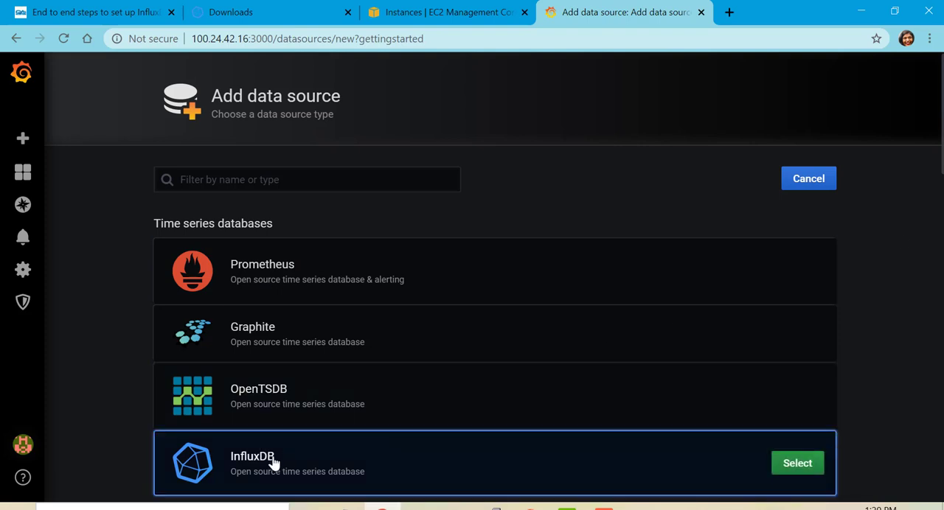
click(796, 464)
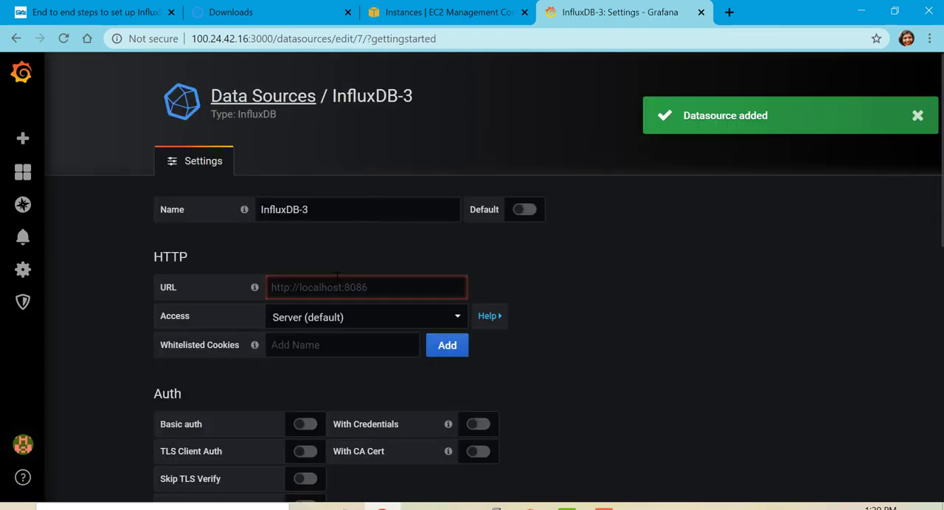
click(366, 287)
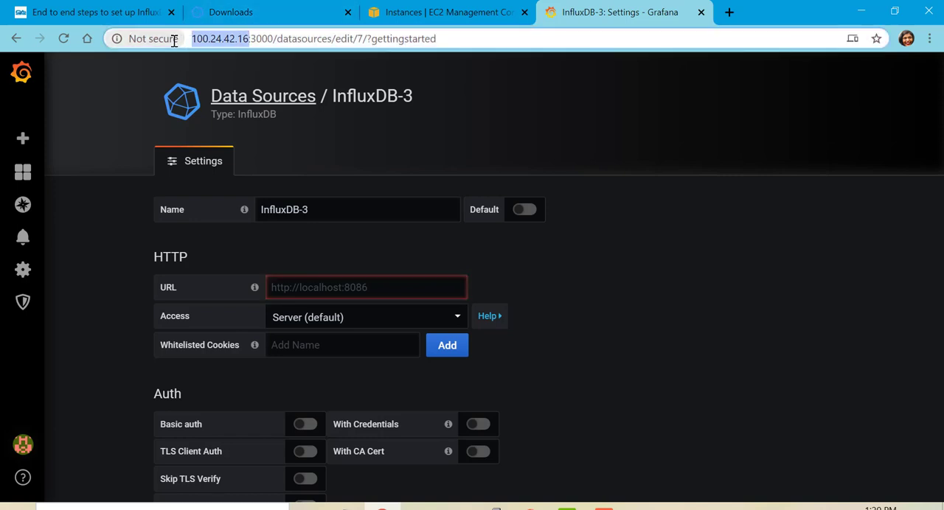
text(http://'100.24.42.16/)
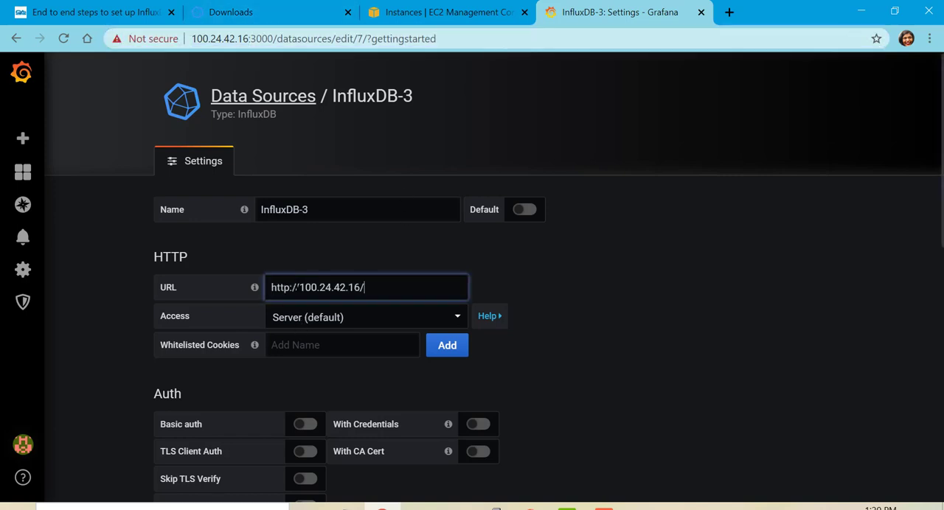
text(:8)
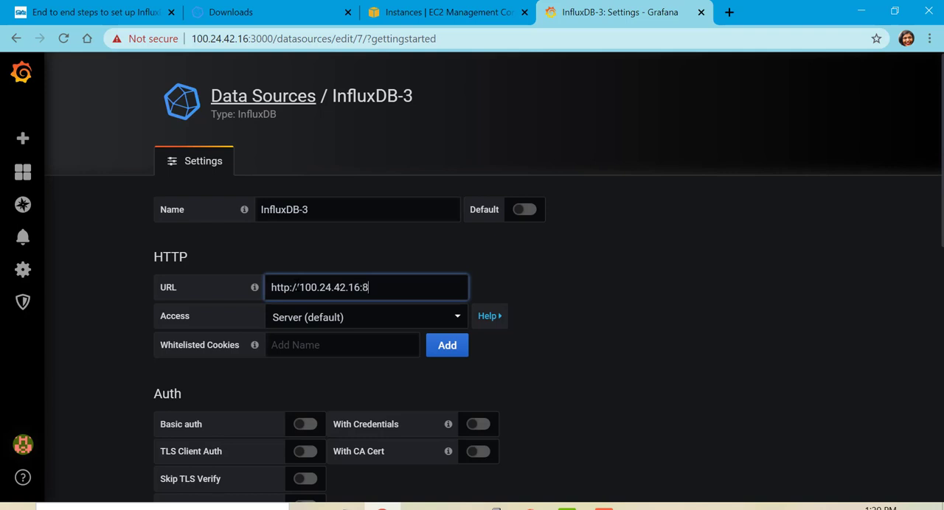
text(teleg)
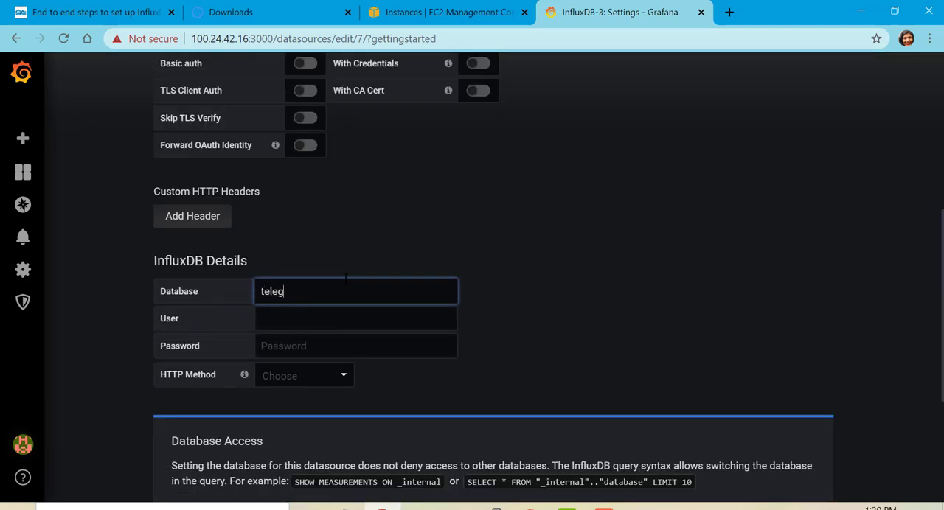
text(raf)
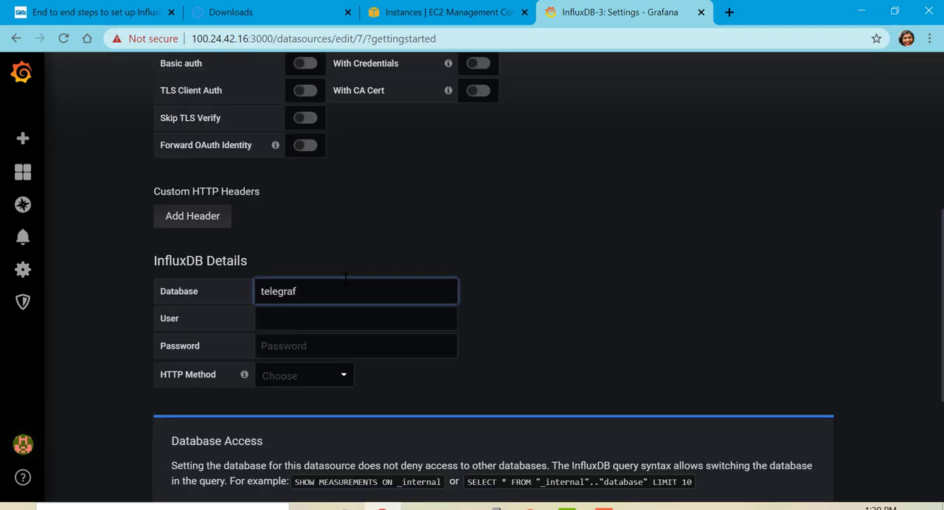
scroll(down, 3)
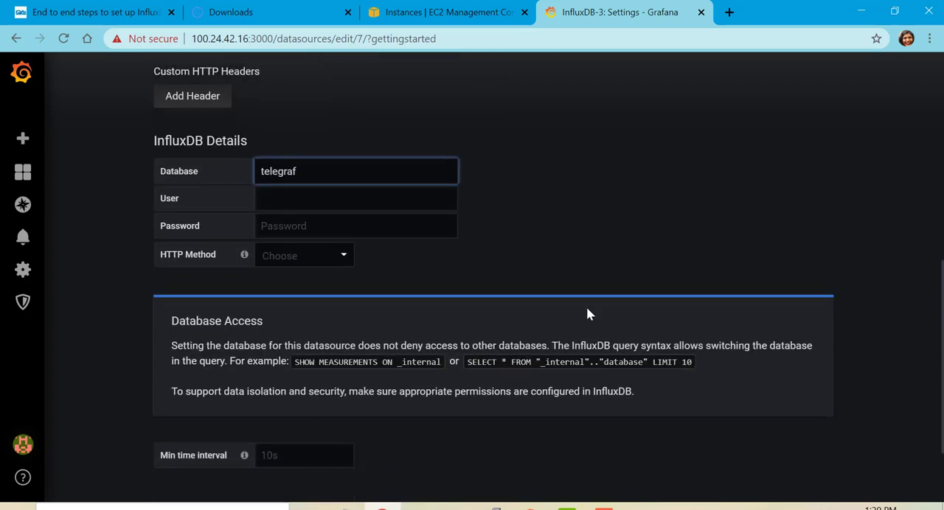
scroll(down, 3)
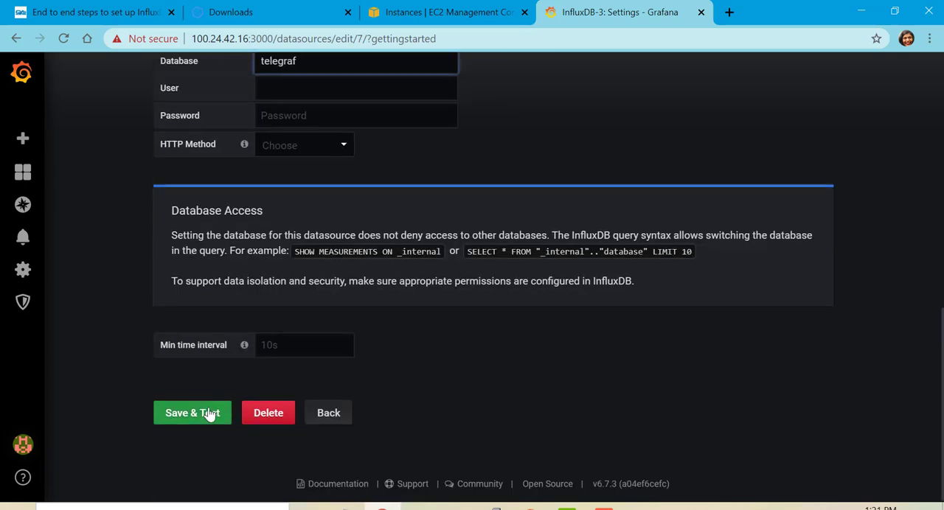
click(192, 413)
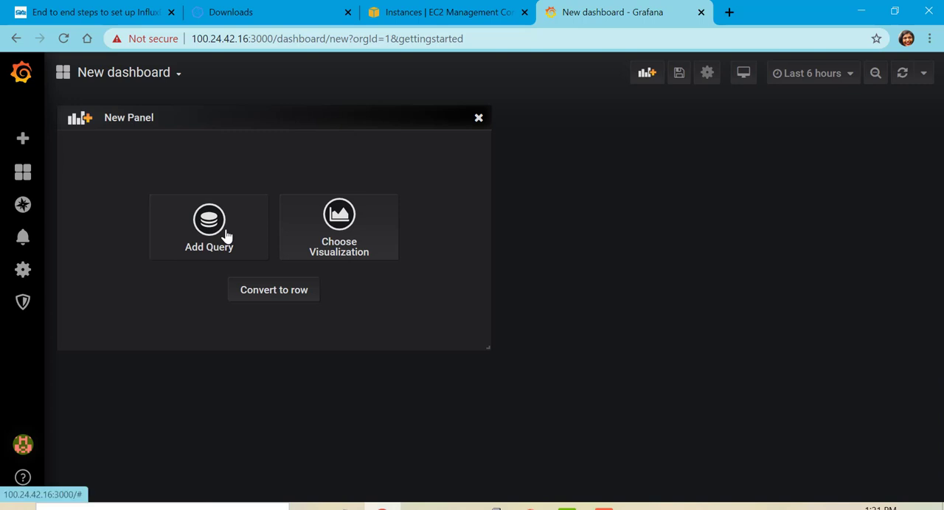
- Query InfluxDB-Telegraf for cpu field usage_guest_nice and show the last 5 minutes
click(209, 222)
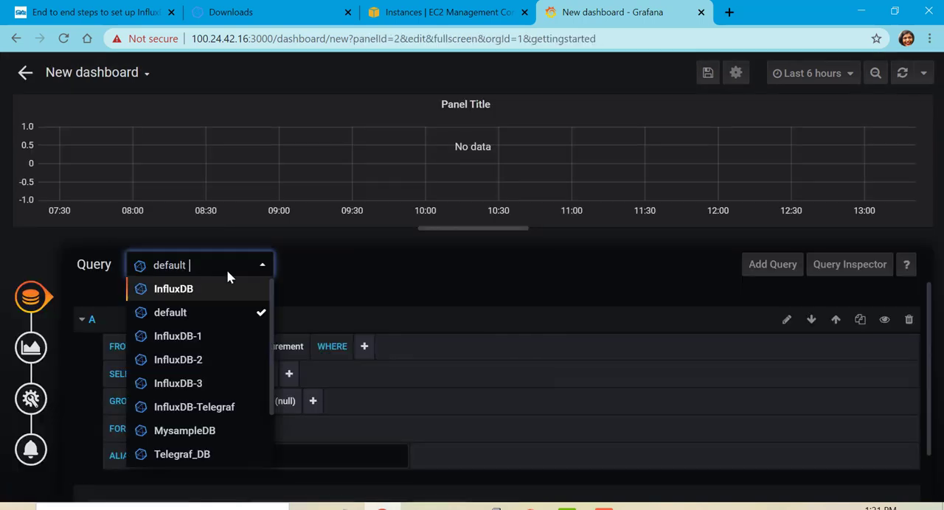
mouse_move(194, 406)
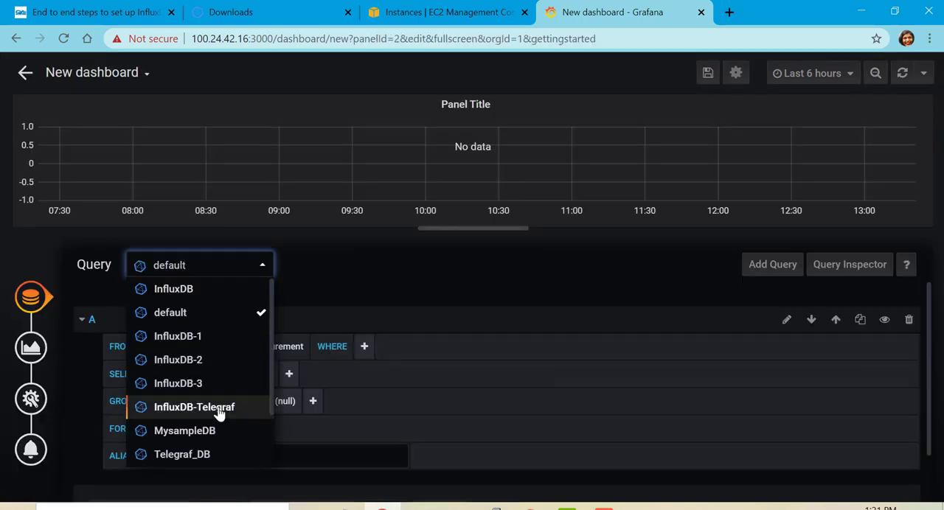
click(194, 407)
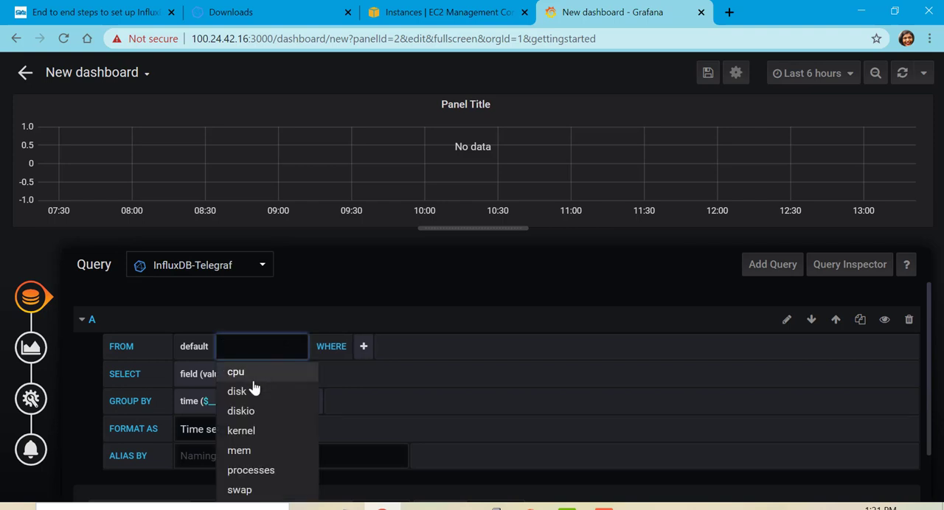
click(235, 372)
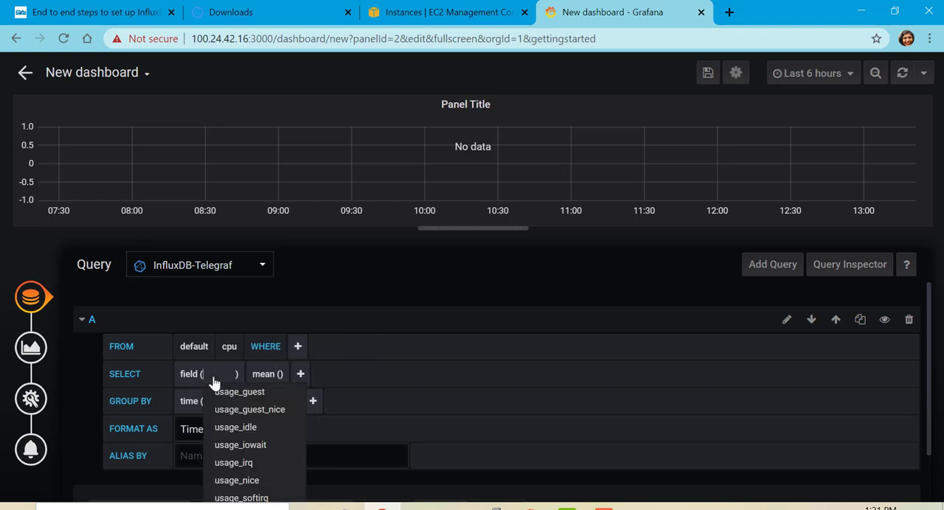
click(249, 409)
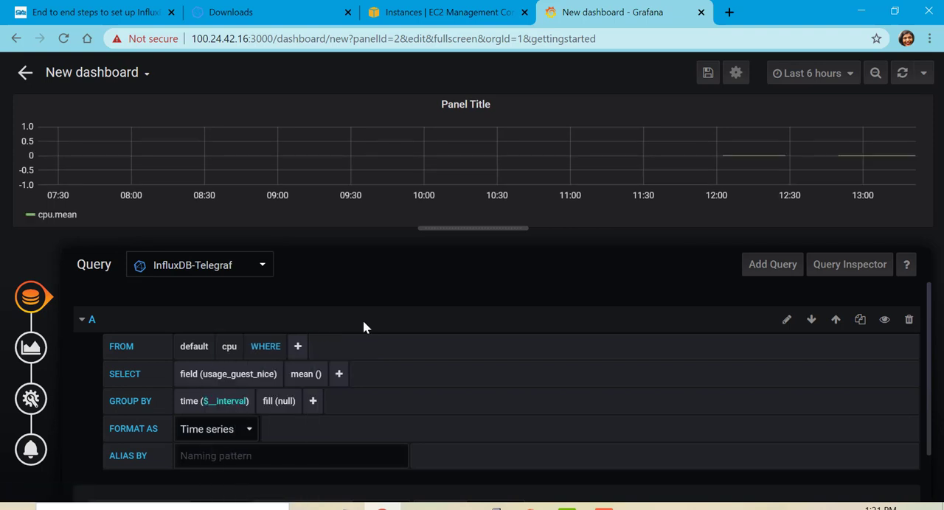
click(811, 73)
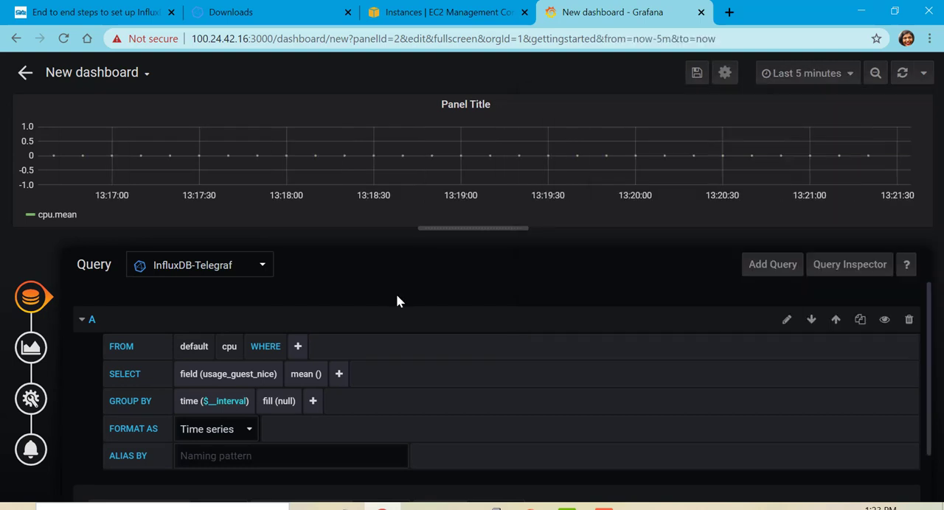